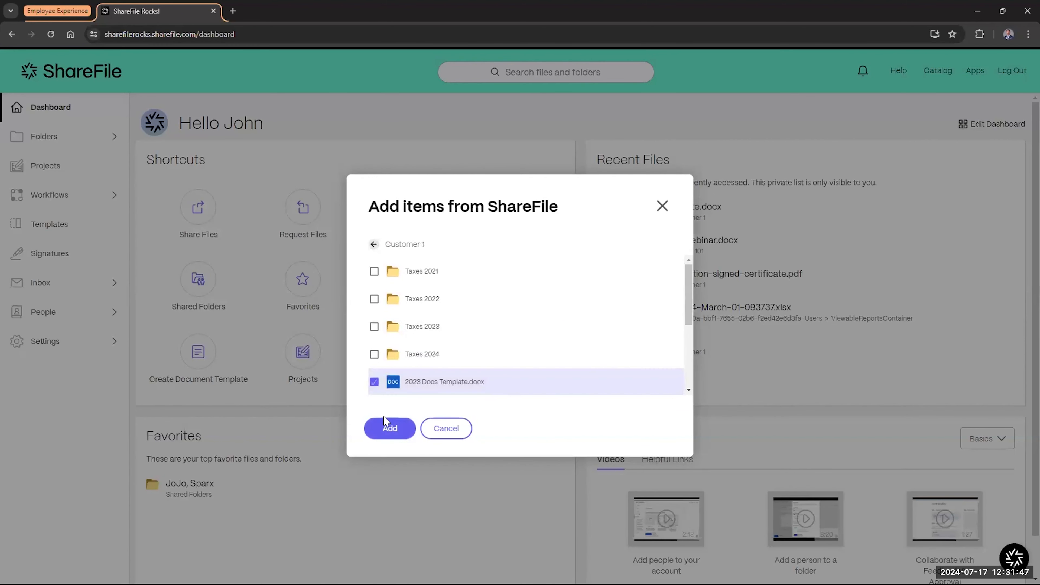
- Add the checked 2023 Docs Template.docx as the item to share
left_click(389, 428)
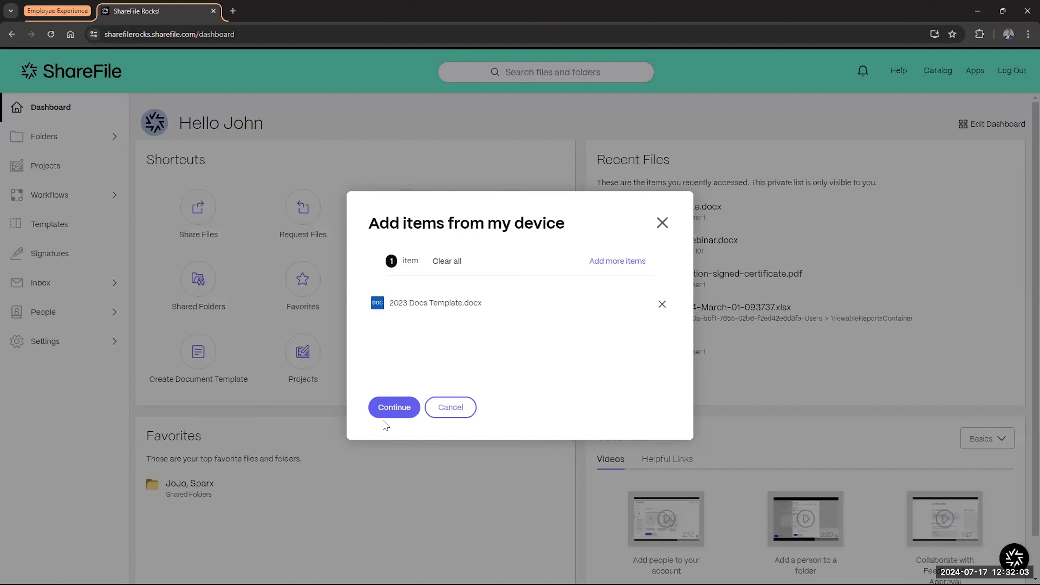
mouse_move(430, 345)
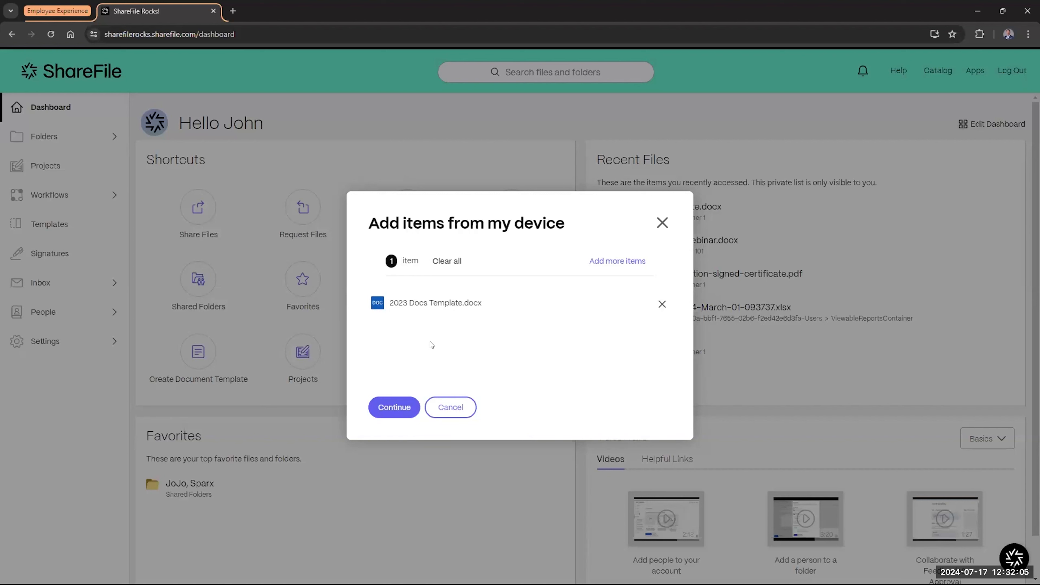
mouse_move(394, 408)
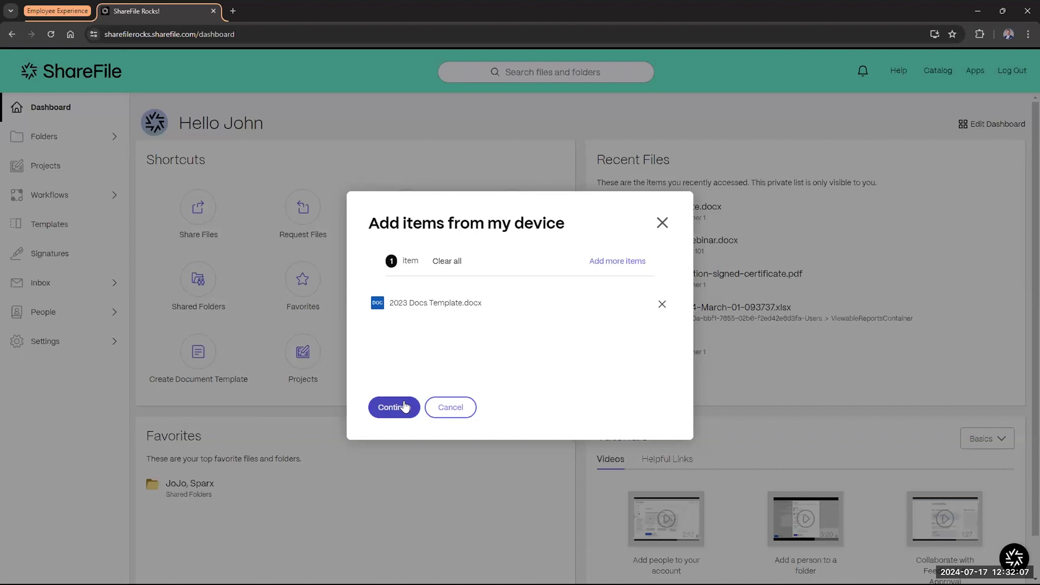
- Generate the download and edit links for 2023 Docs Template.docx, then close the Share dialog
left_click(393, 407)
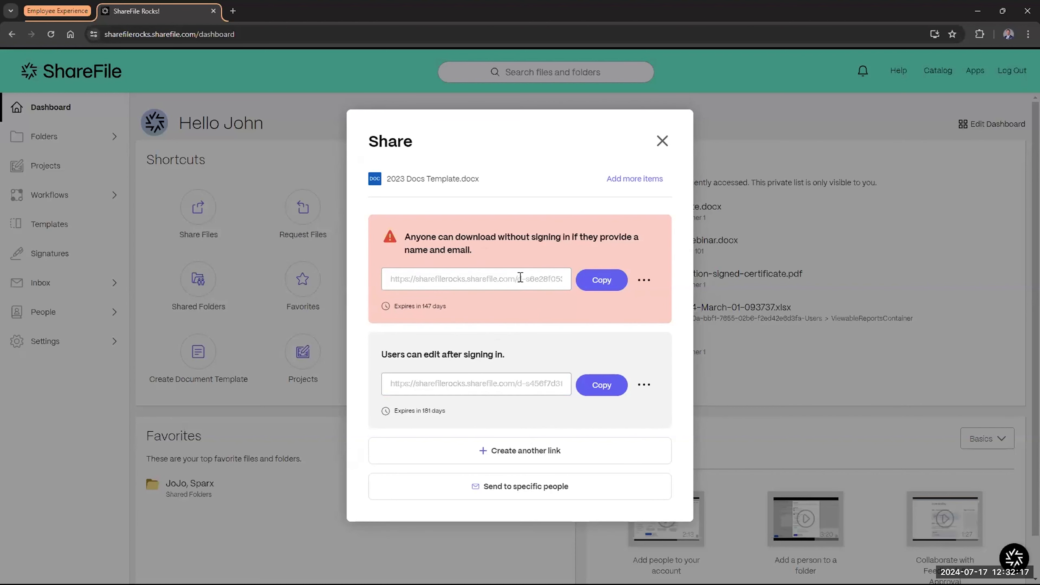
mouse_move(456, 244)
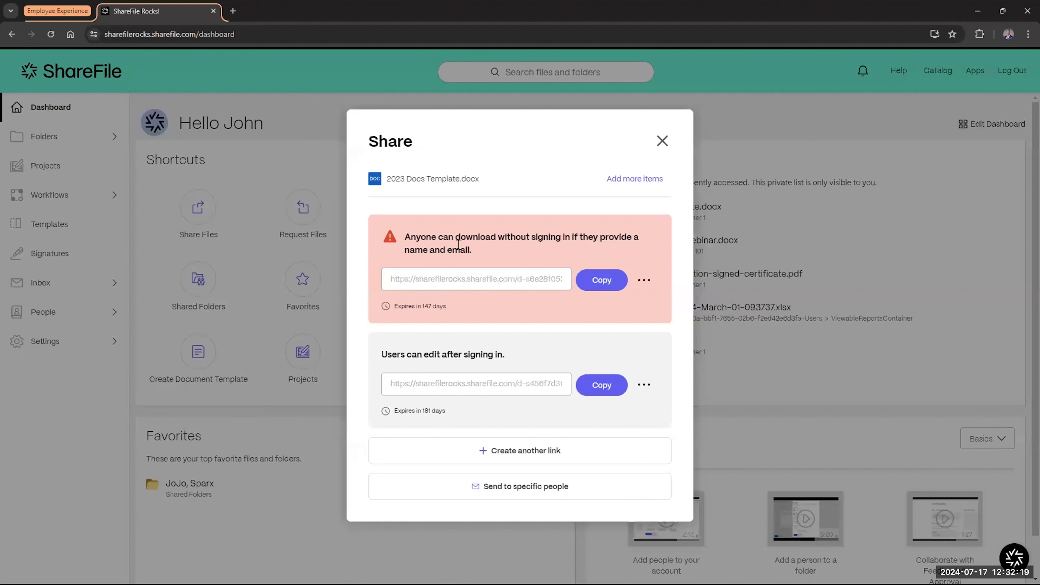
mouse_move(435, 310)
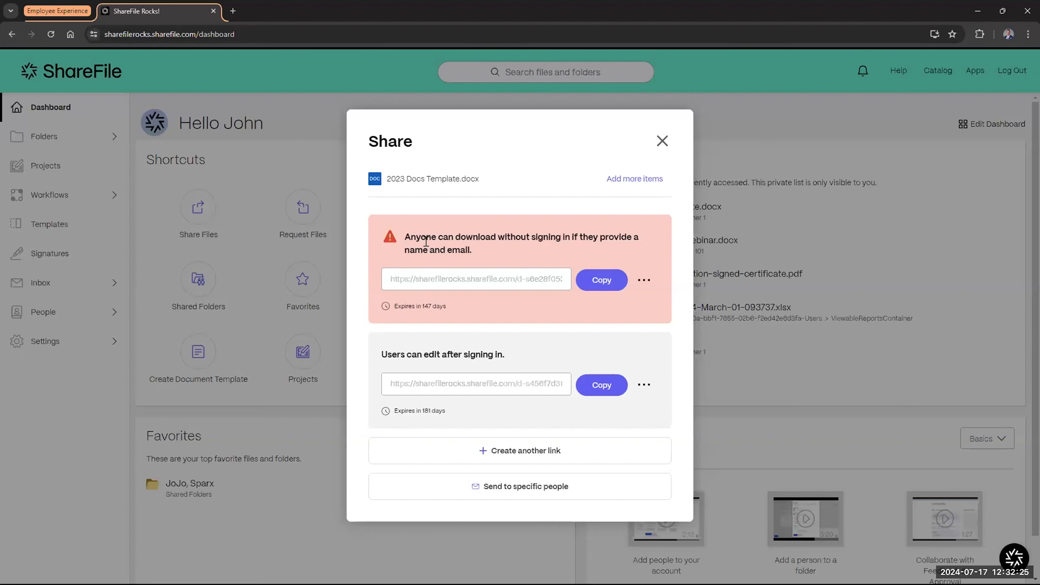
mouse_move(443, 264)
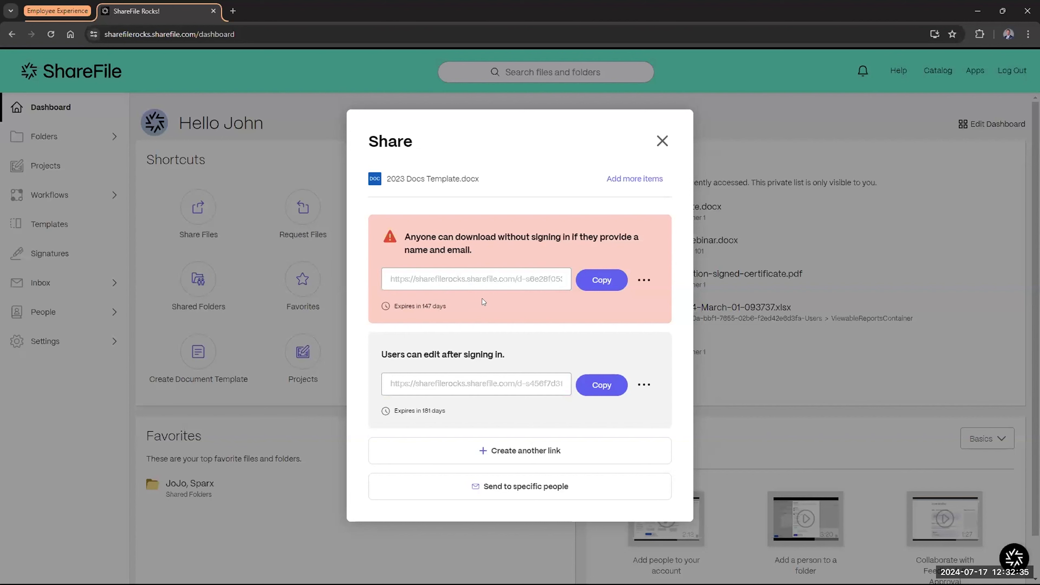
left_click(644, 280)
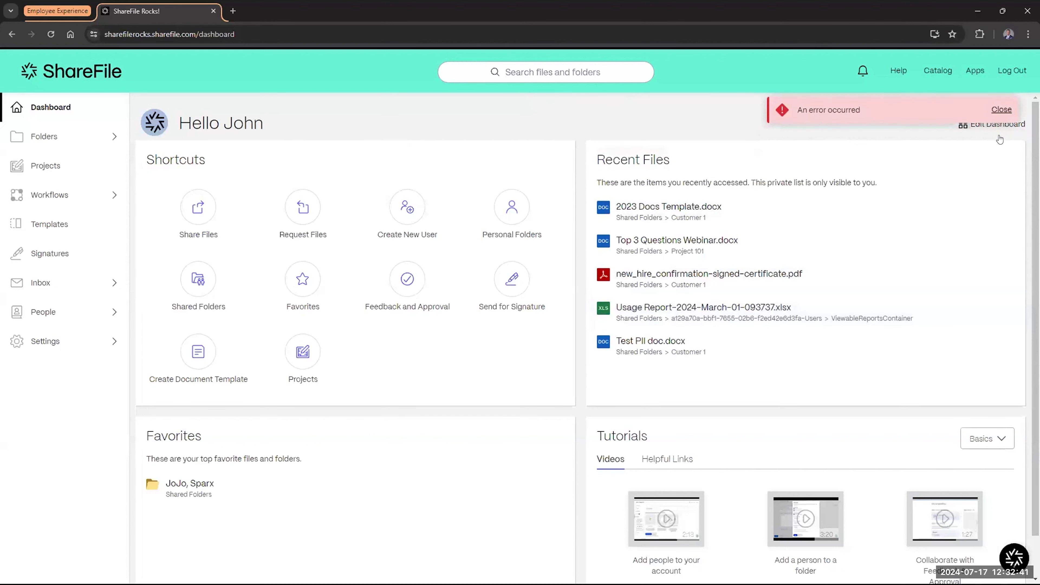
- Dismiss the error toast and start a new share by browsing for the Postman API how-to document
left_click(1002, 109)
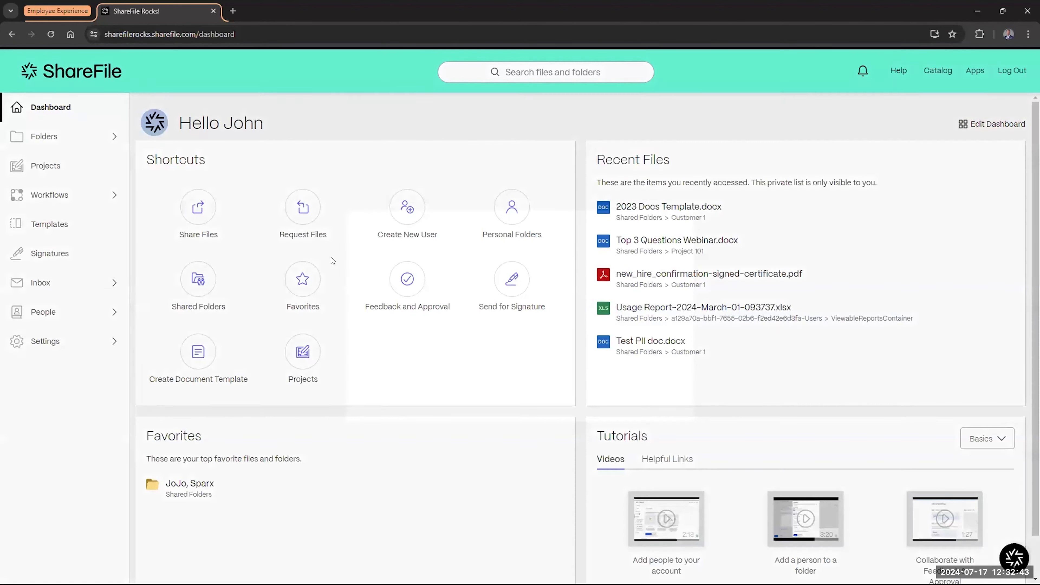
left_click(198, 207)
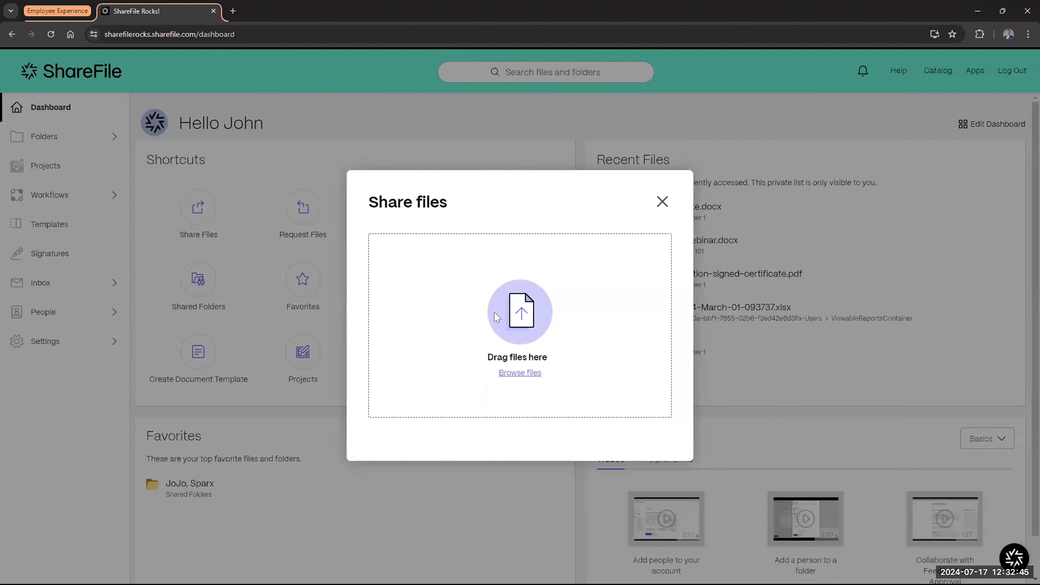
left_click(521, 372)
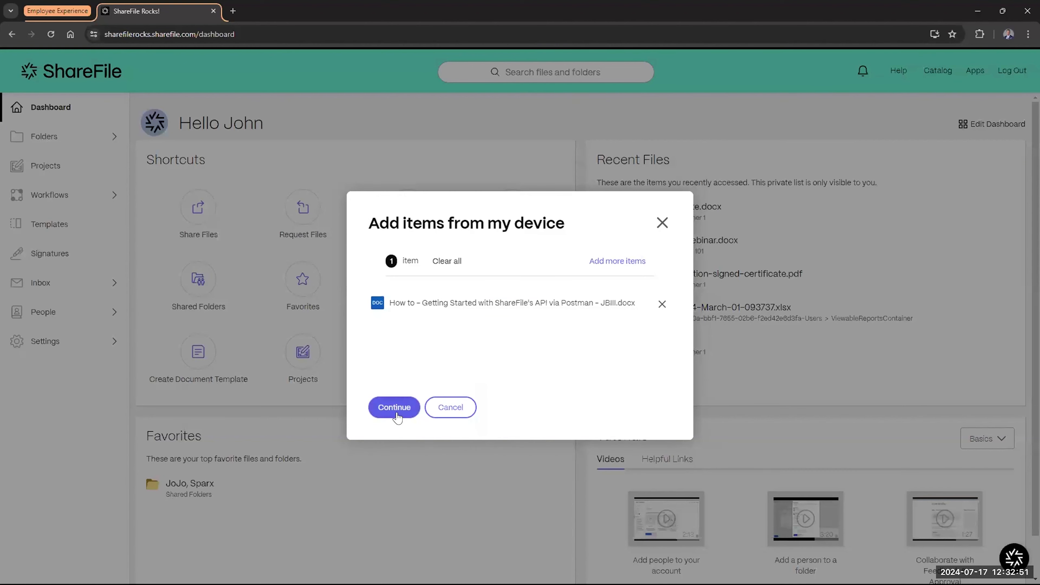
- Continue to the Share dialog showing the sensitive-credentials warning for the how-to document
left_click(393, 407)
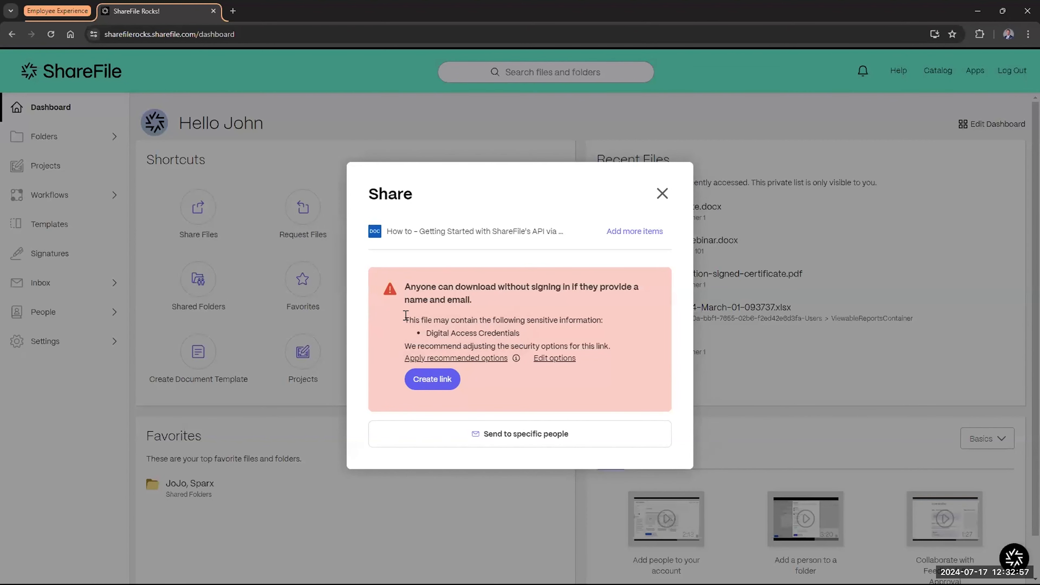
mouse_move(478, 373)
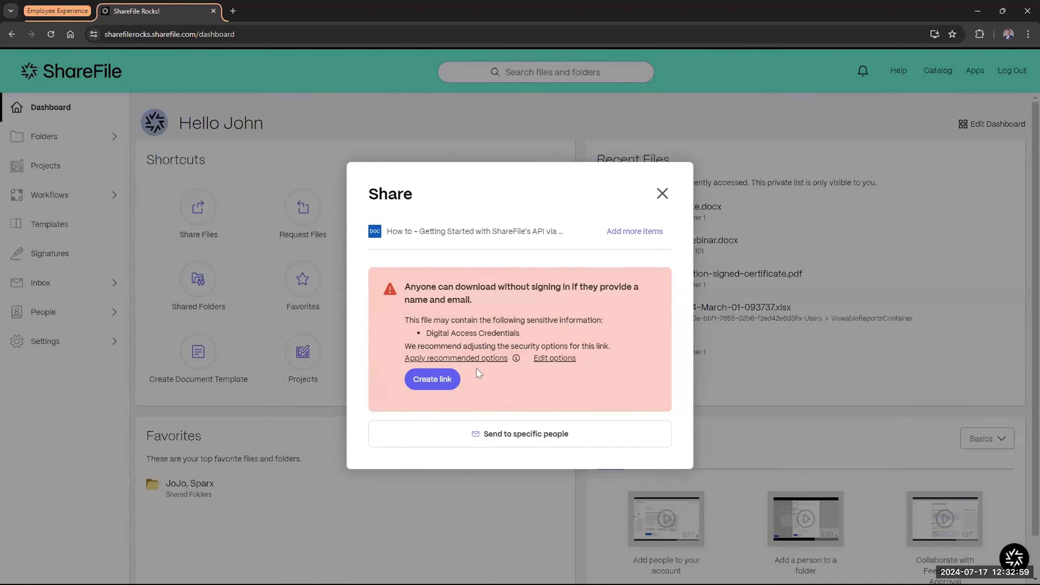
mouse_move(471, 301)
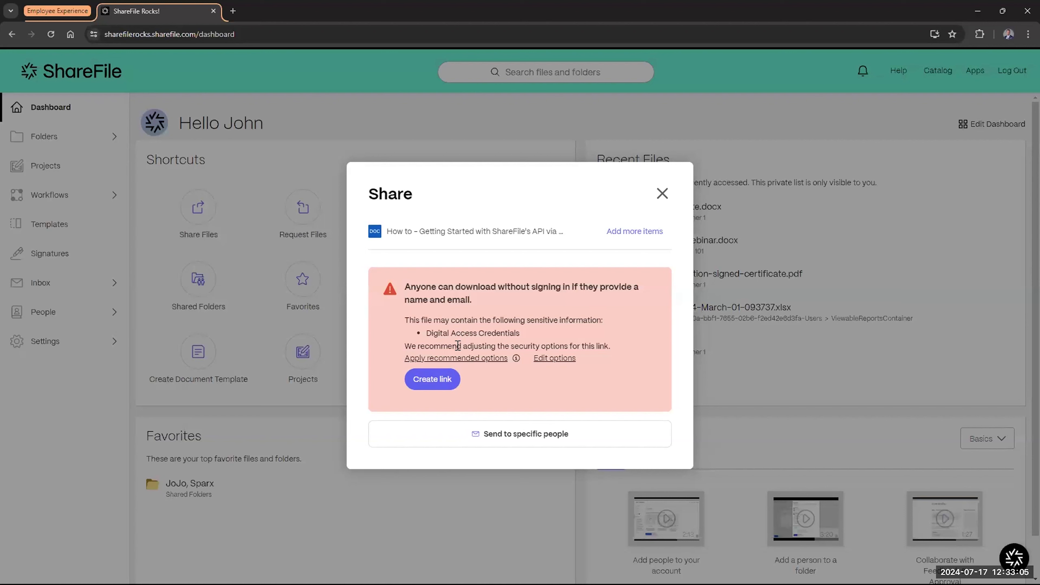
mouse_move(488, 302)
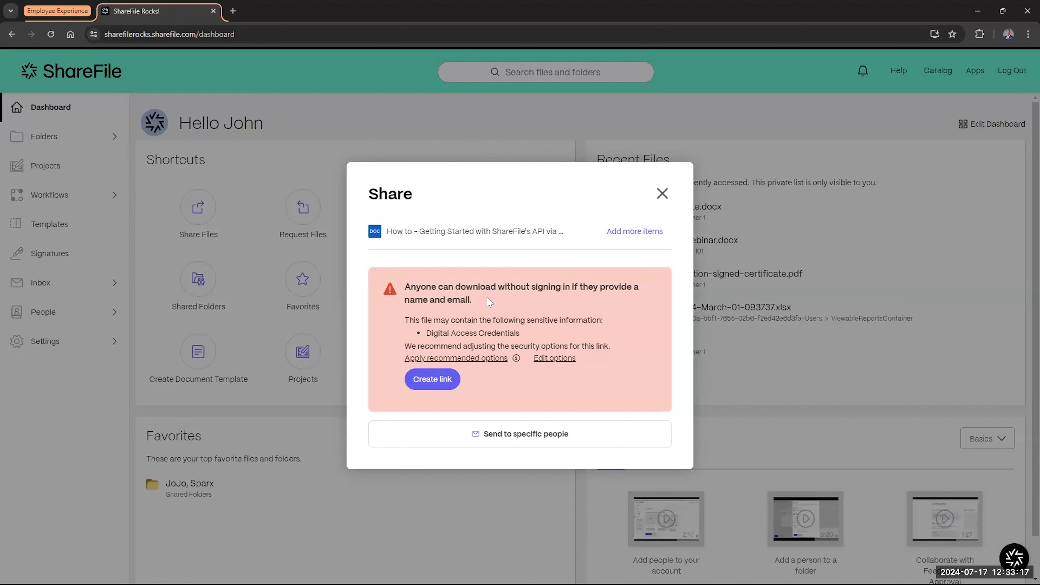
mouse_move(463, 287)
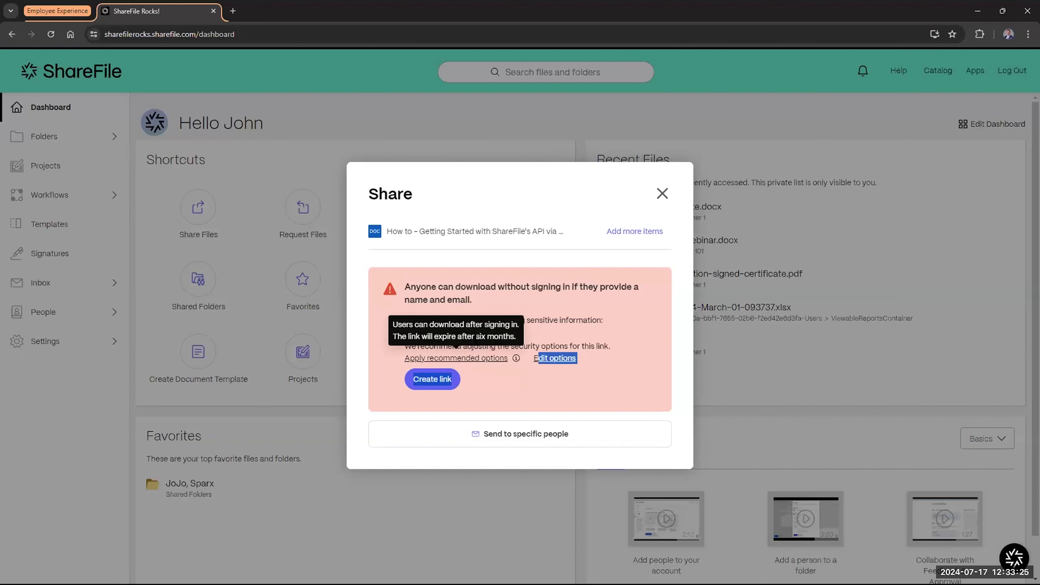
- Apply the recommended sign-in-required settings and show the 'Who can access this link' choices
left_click(556, 358)
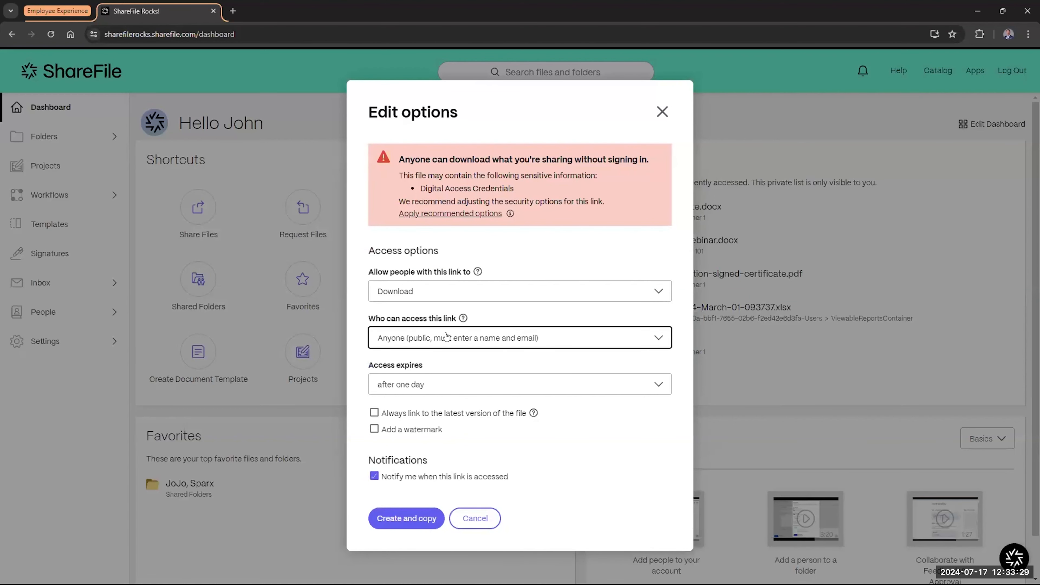
mouse_move(437, 343)
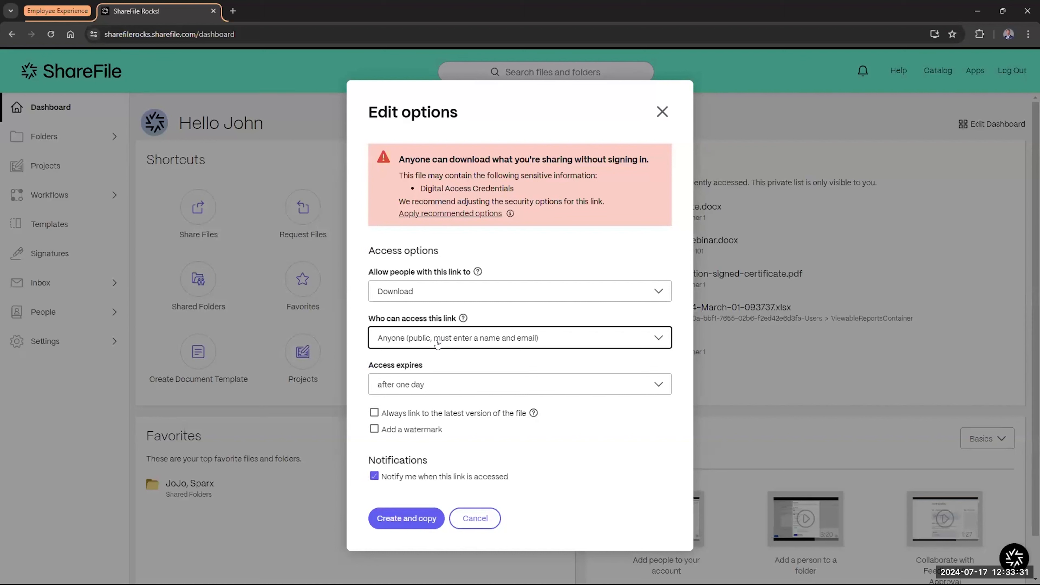
left_click(520, 338)
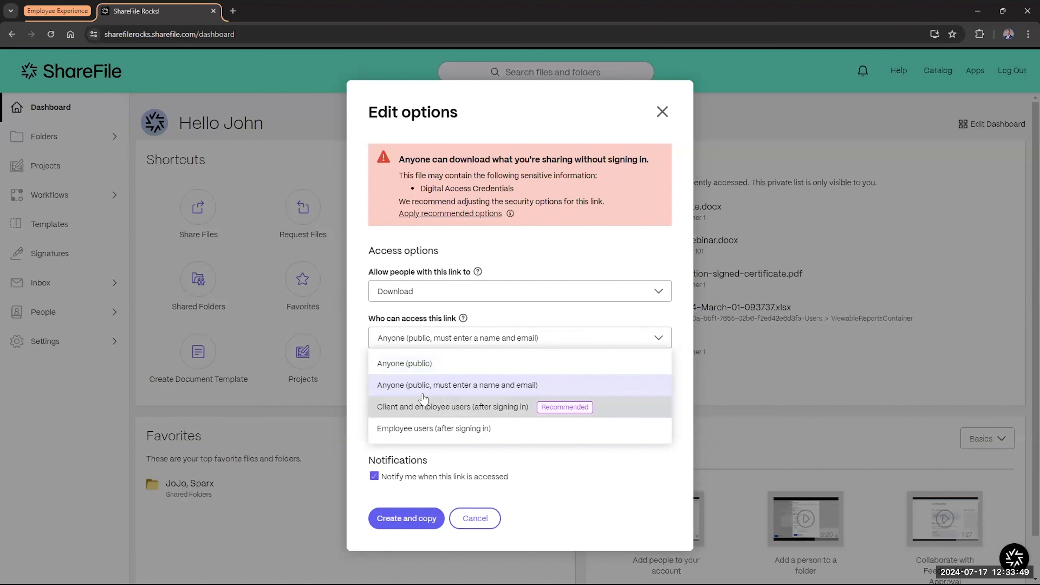
mouse_move(412, 372)
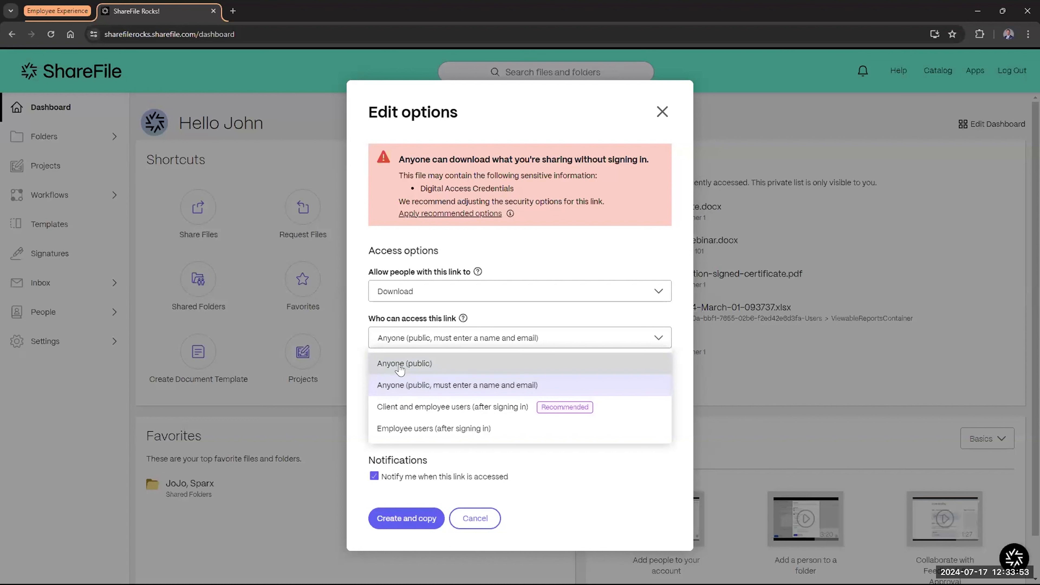
mouse_move(418, 371)
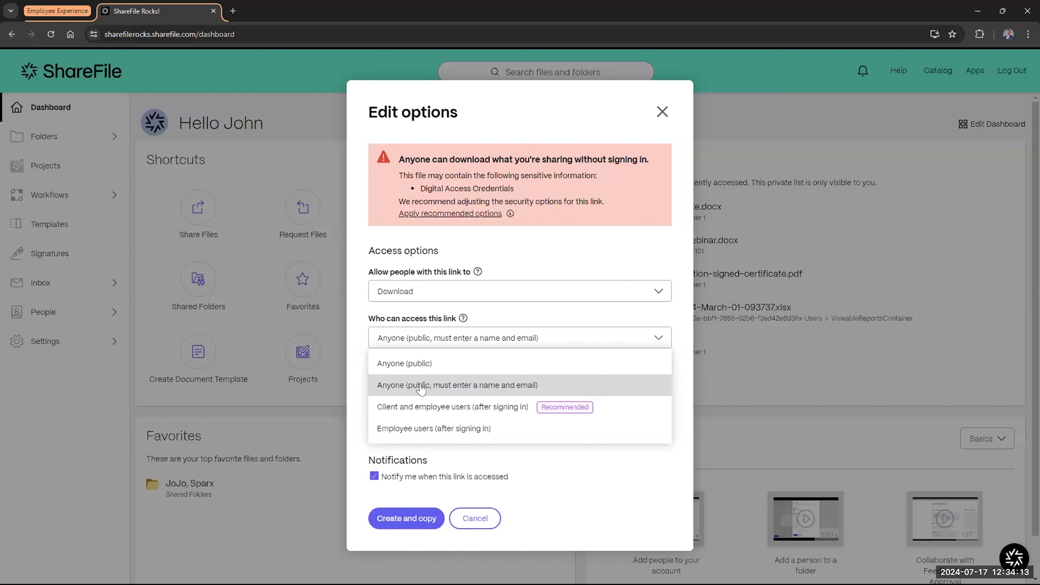
mouse_move(554, 407)
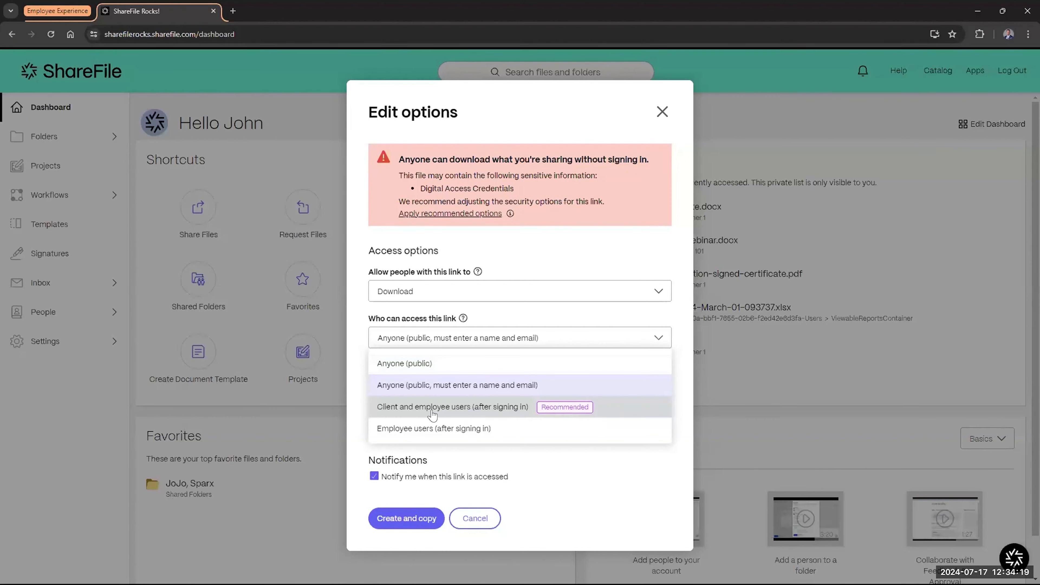
mouse_move(490, 414)
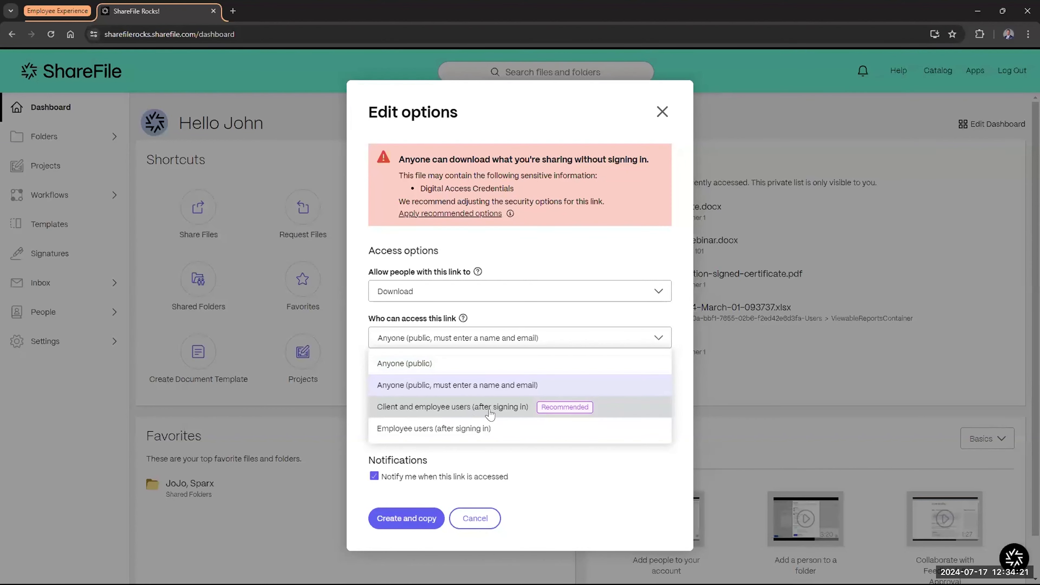
mouse_move(490, 414)
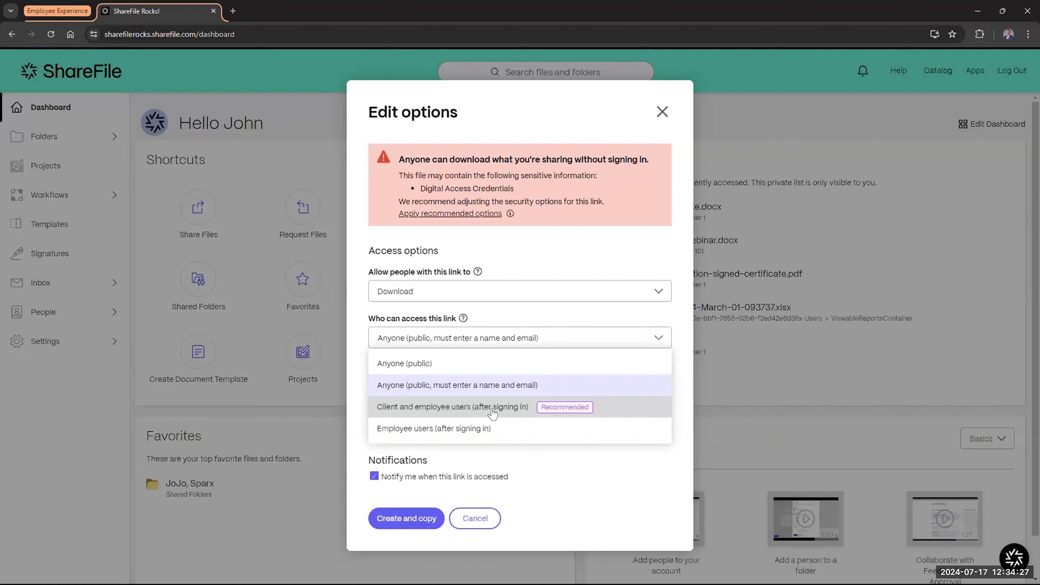
mouse_move(554, 416)
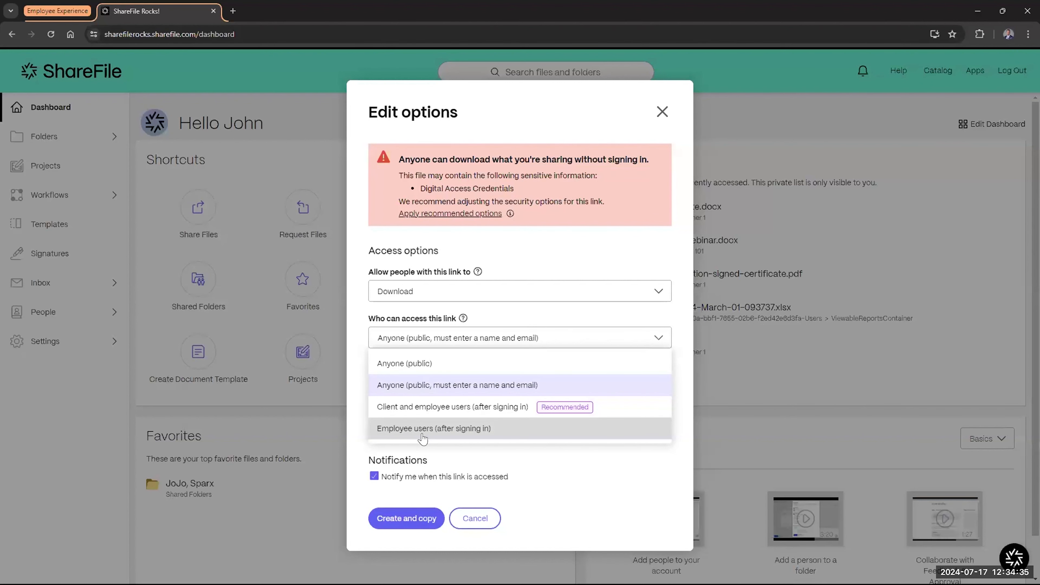
- Allow only signed-in client and employee users, always link to the latest version, and create the link
left_click(451, 407)
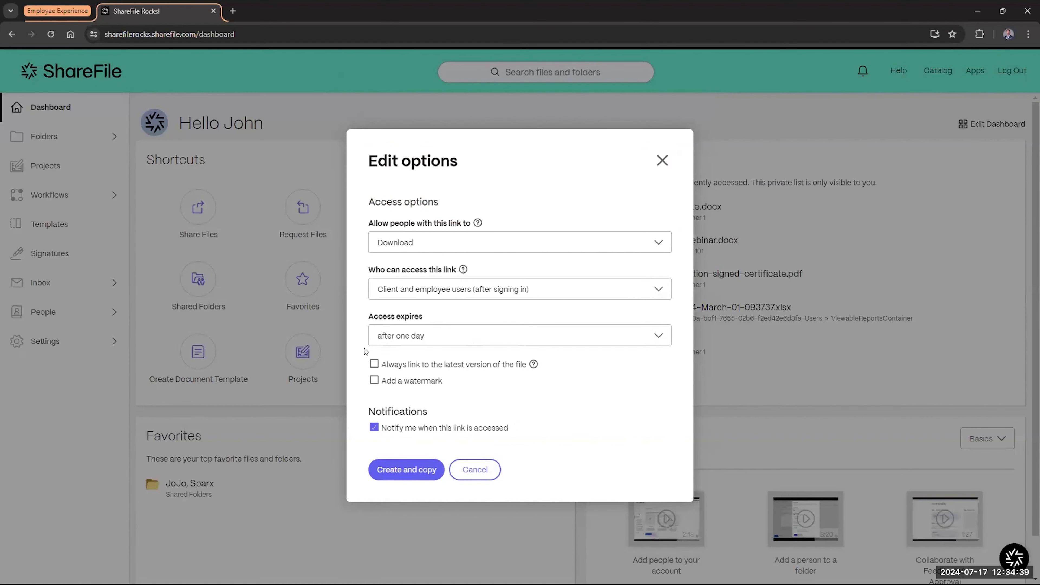
left_click(519, 335)
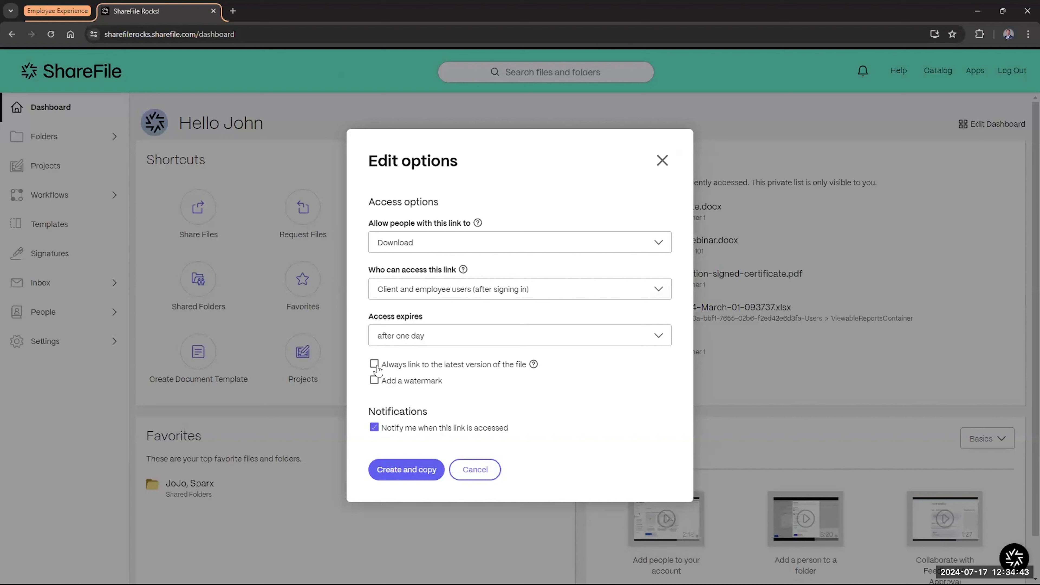
left_click(374, 364)
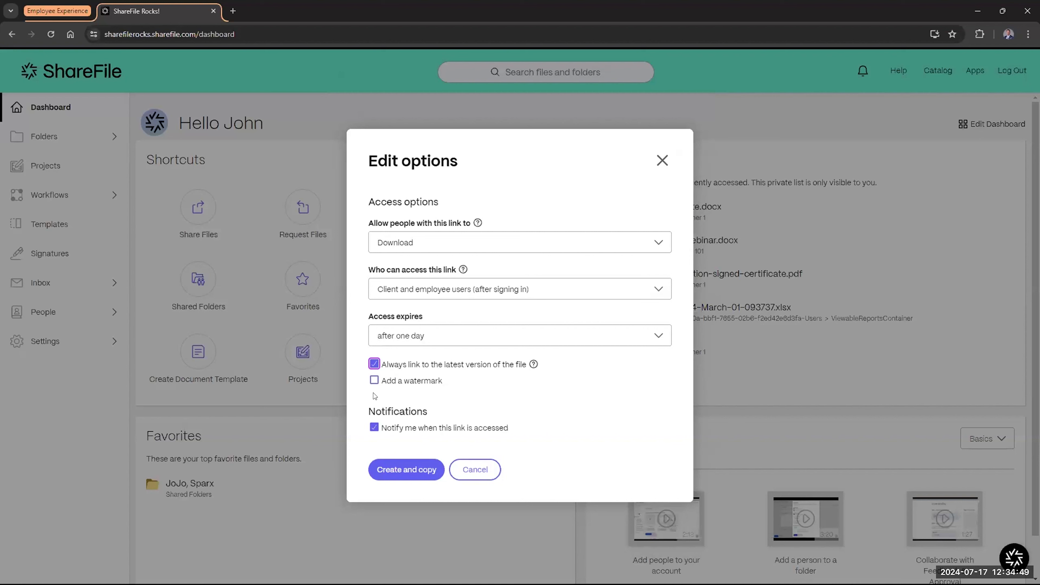
left_click(406, 470)
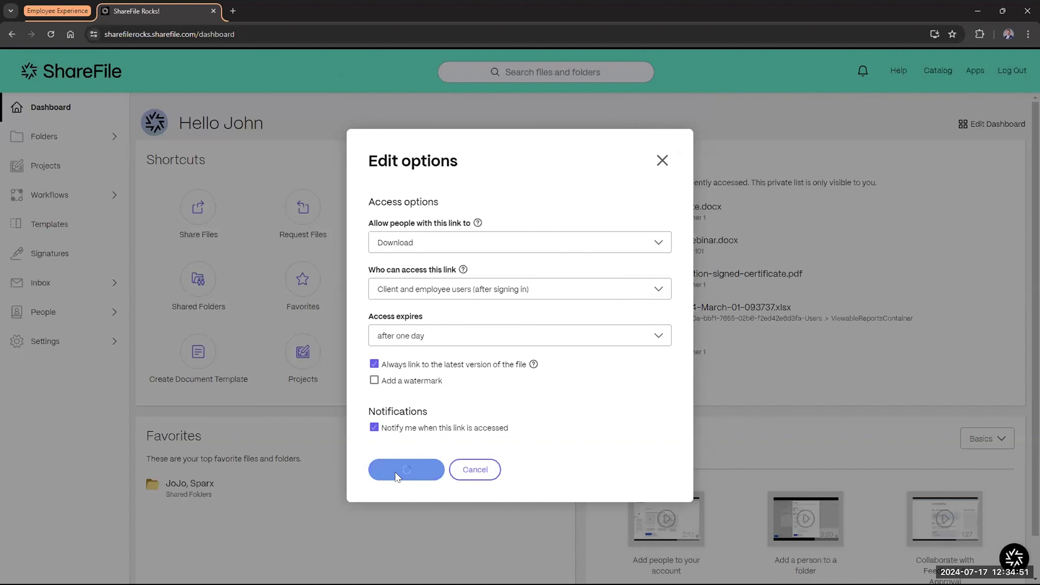
- Copy the generated sign-in-required download link for the how-to document to the clipboard
left_click(406, 470)
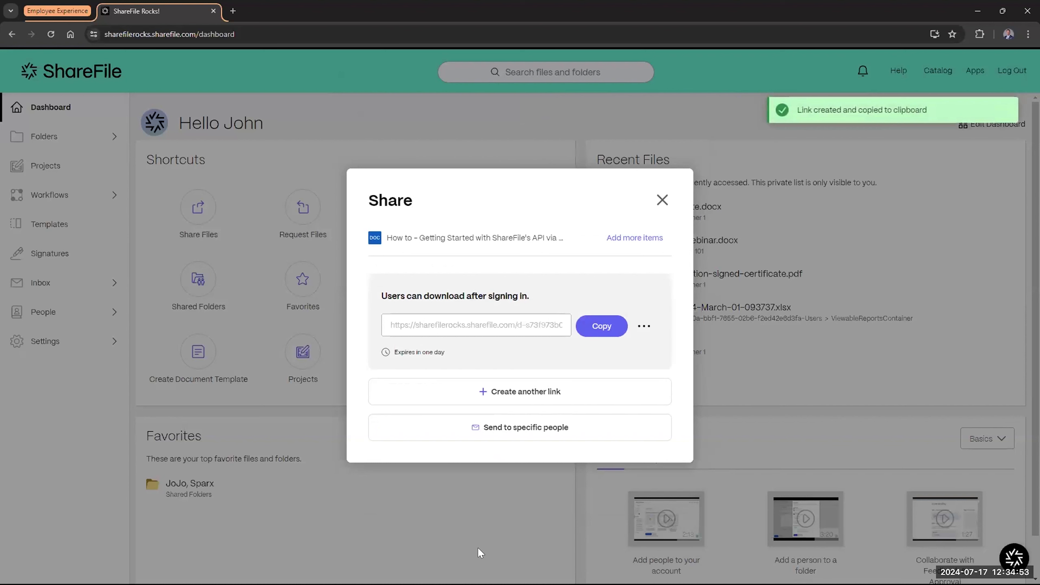
left_click(476, 326)
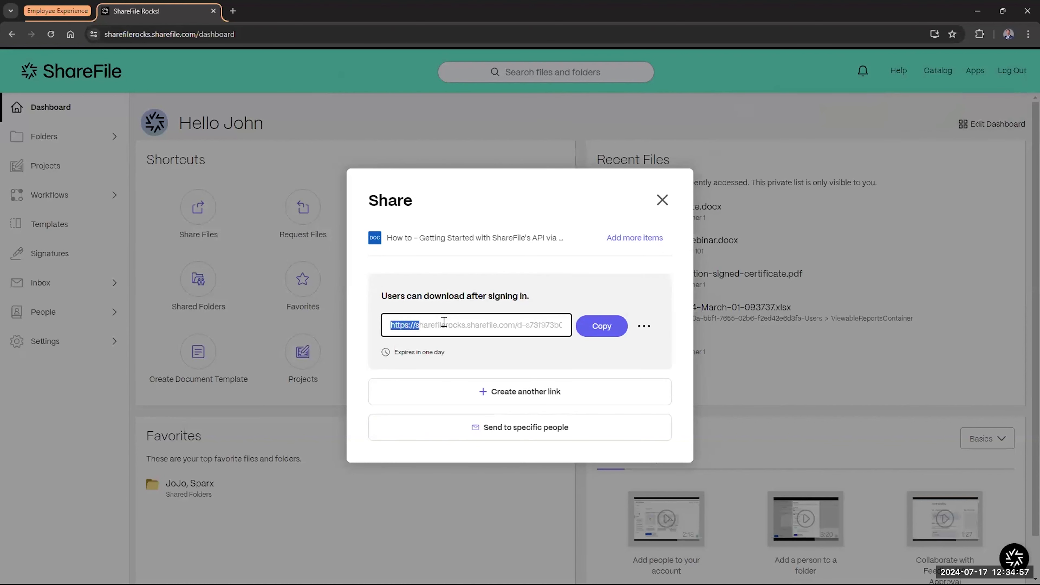
left_click(600, 326)
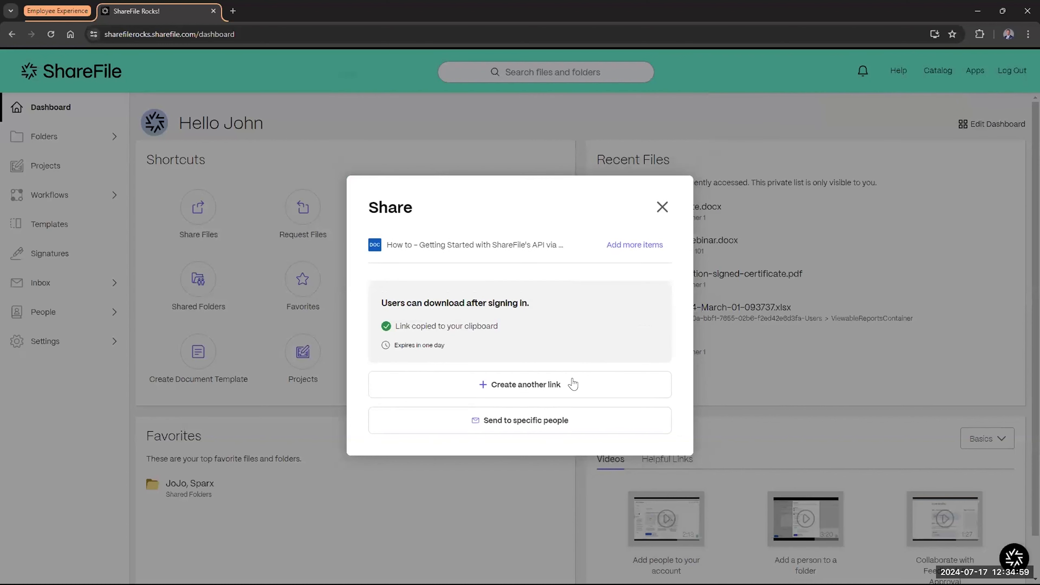